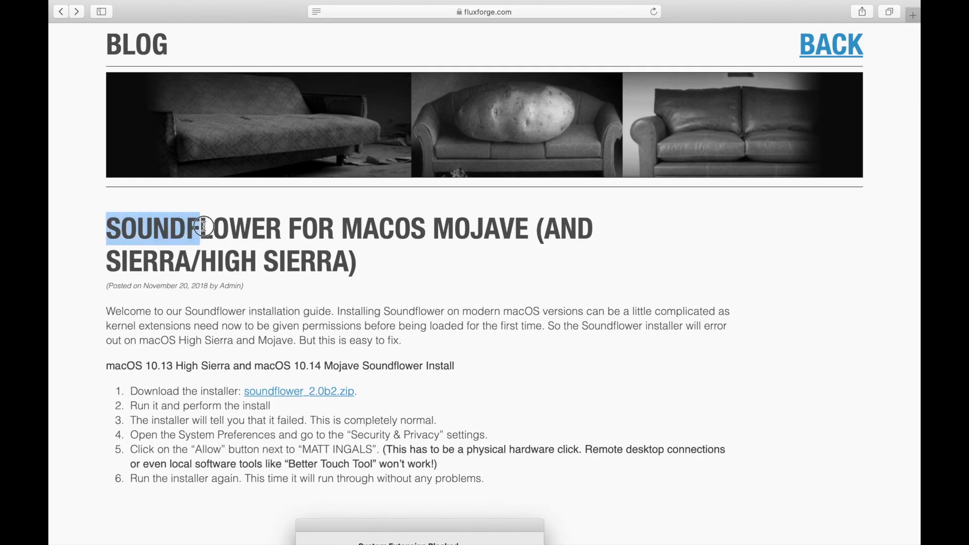
Download the soundflower_2.0b2.zip installer from the fluxforge Soundflower guide.
drag(198, 228, 280, 228)
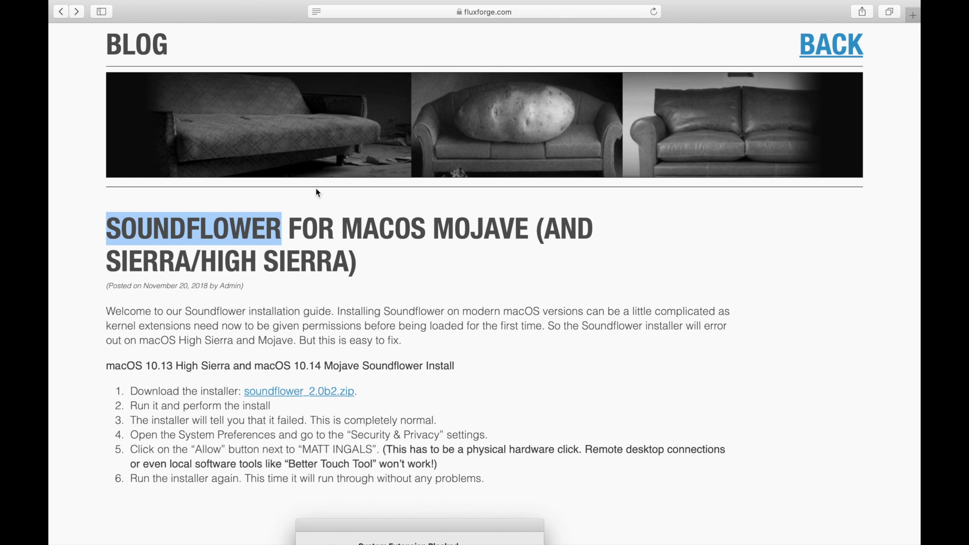
mouse_move(454, 180)
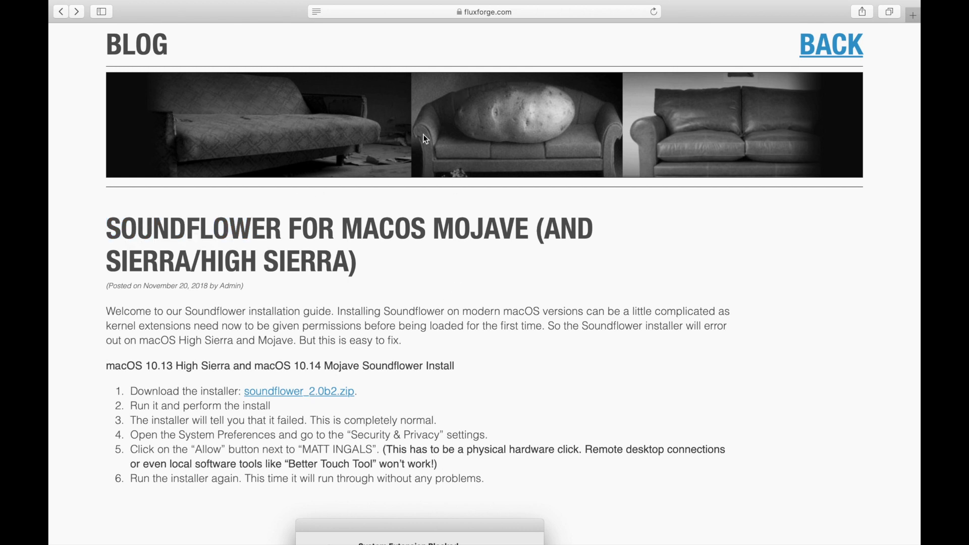
mouse_move(159, 445)
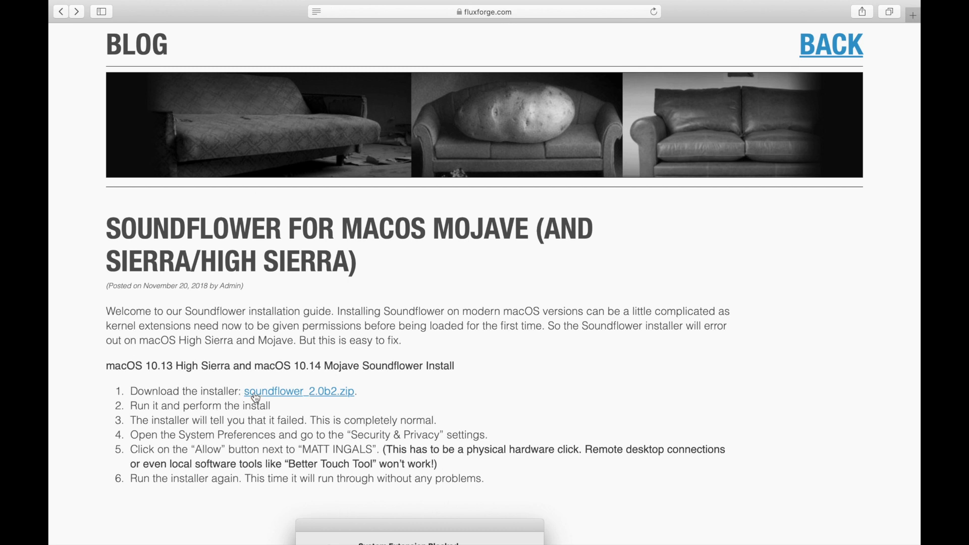
click(299, 391)
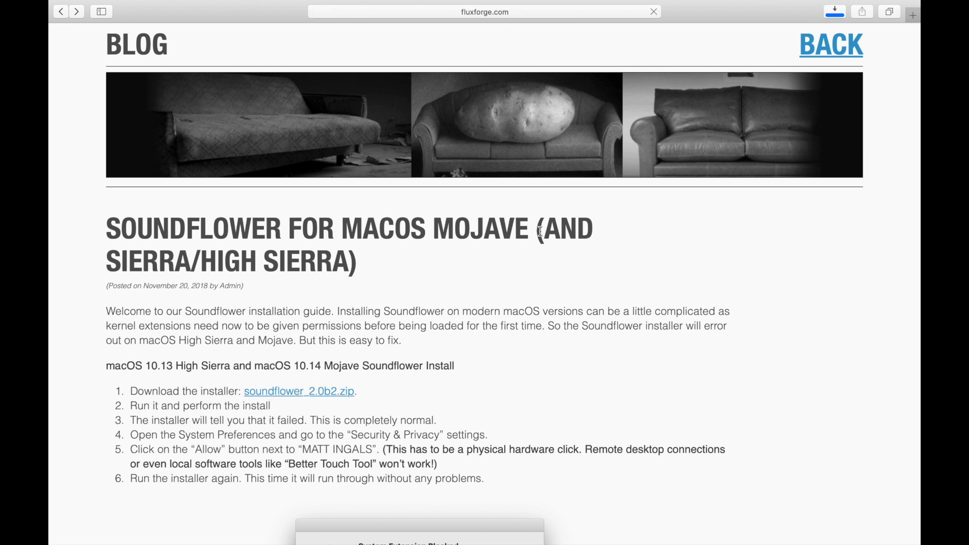
click(834, 11)
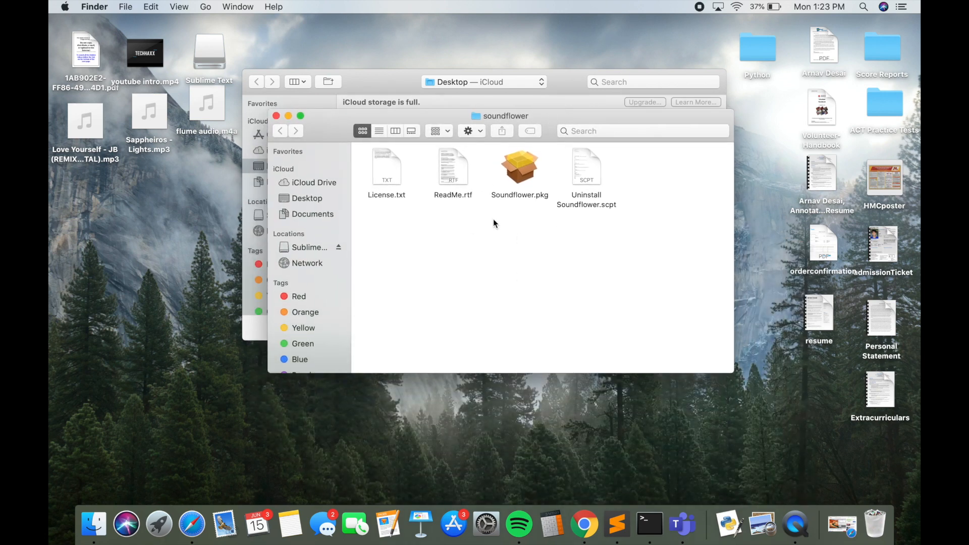
mouse_move(519, 174)
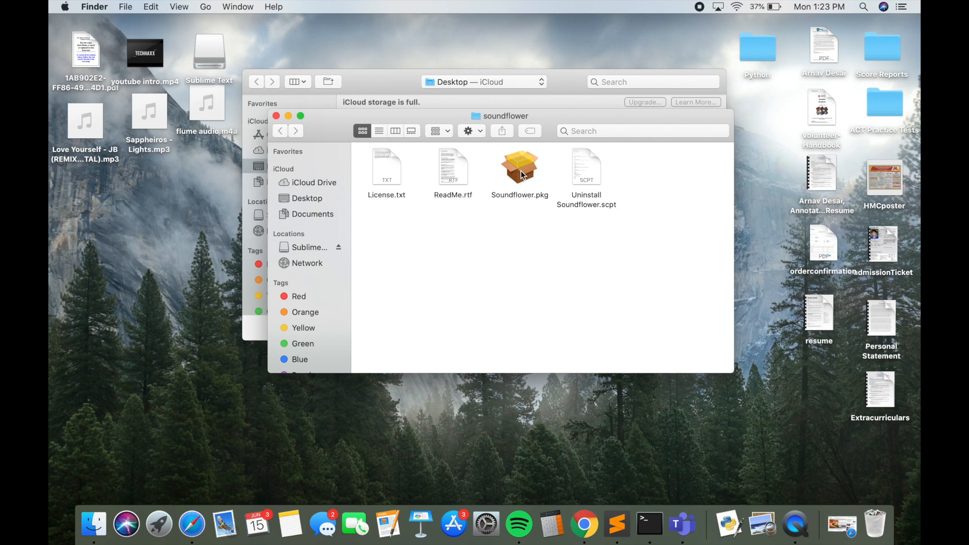
Launch Soundflower.pkg from Finder and continue past the installer introduction.
double_click(519, 166)
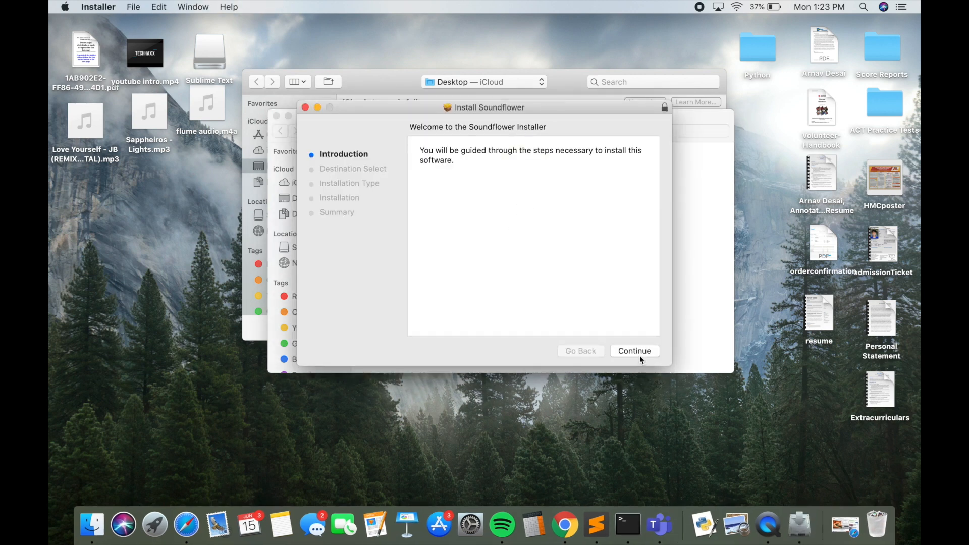
click(634, 350)
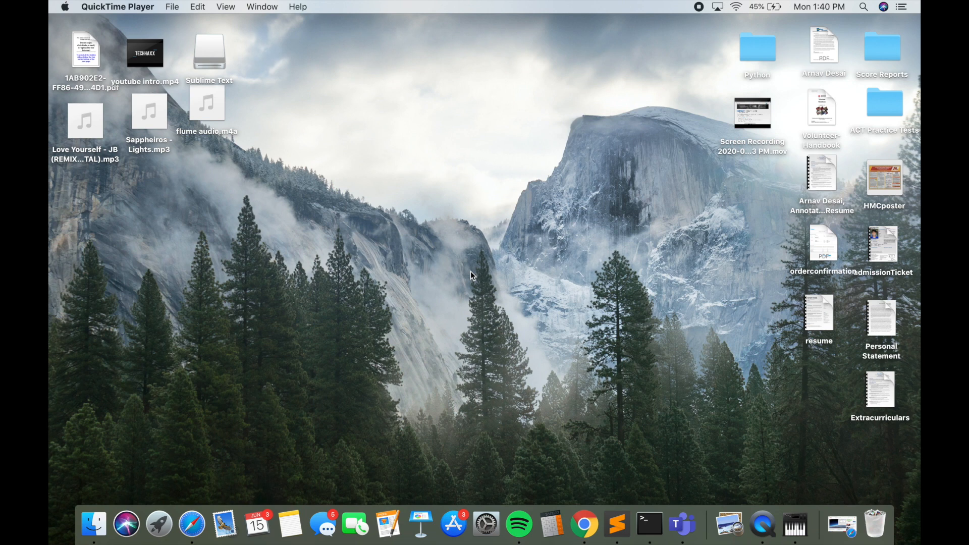
mouse_move(825, 28)
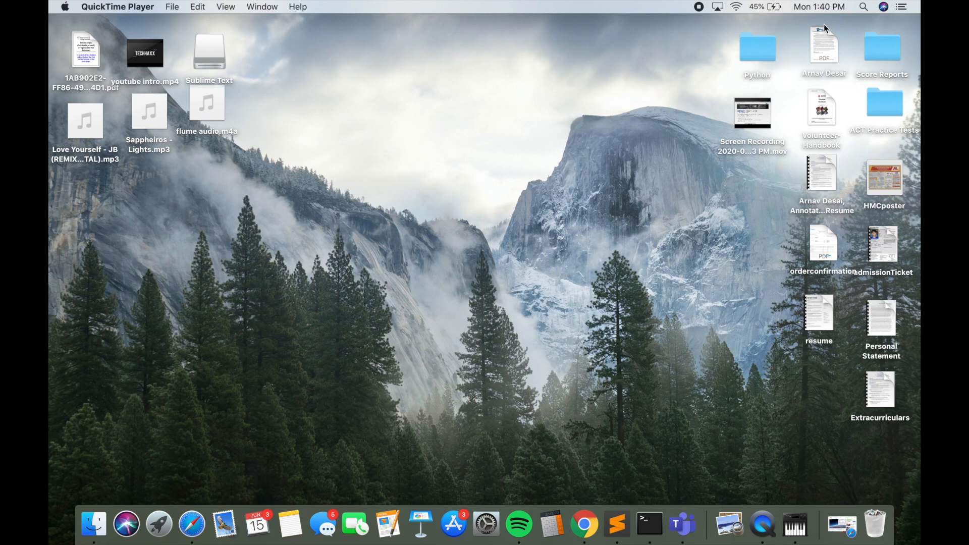
Search Spotlight for 'audio' and launch Audio MIDI Setup.
click(864, 7)
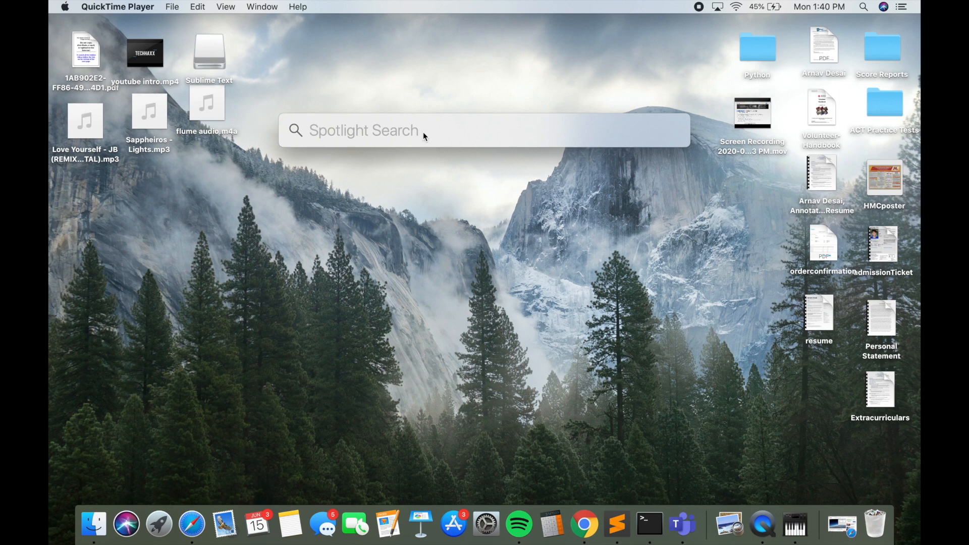
text(audio)
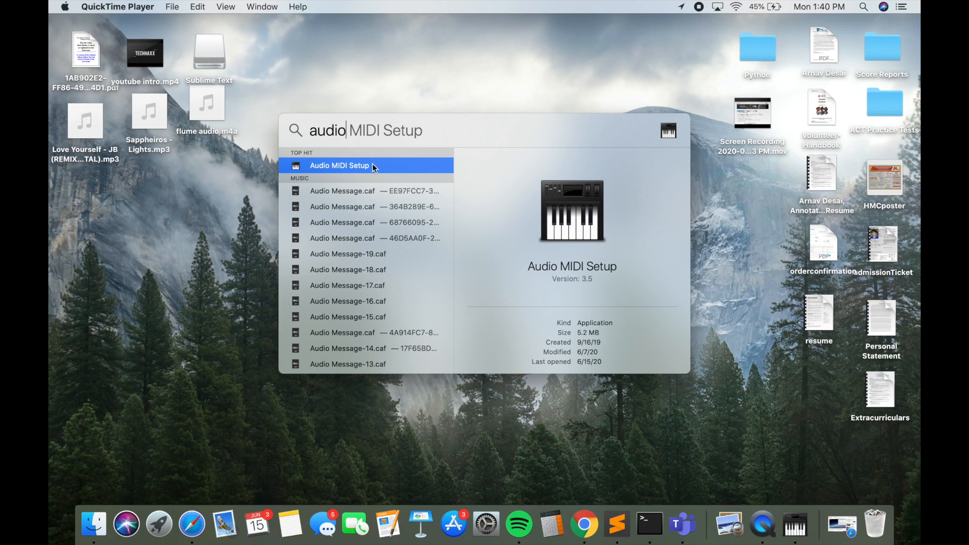
click(339, 165)
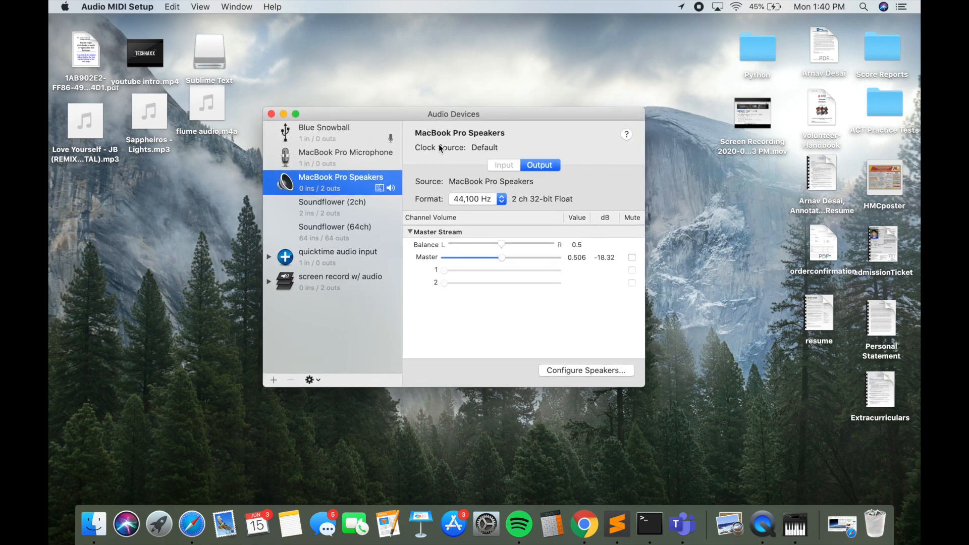
Review the Soundflower (2ch), Soundflower (64ch), quicktime audio input and screen record w/ audio devices.
click(332, 207)
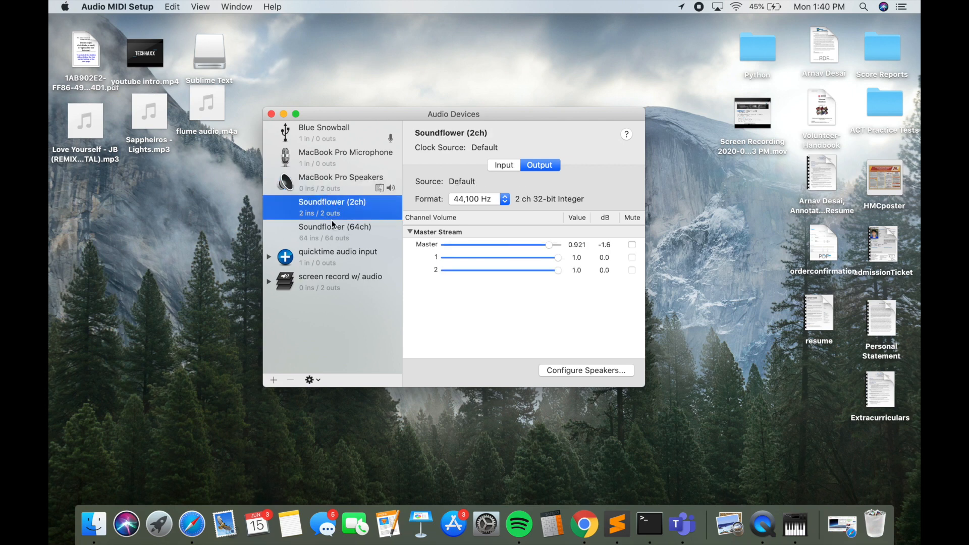
click(336, 233)
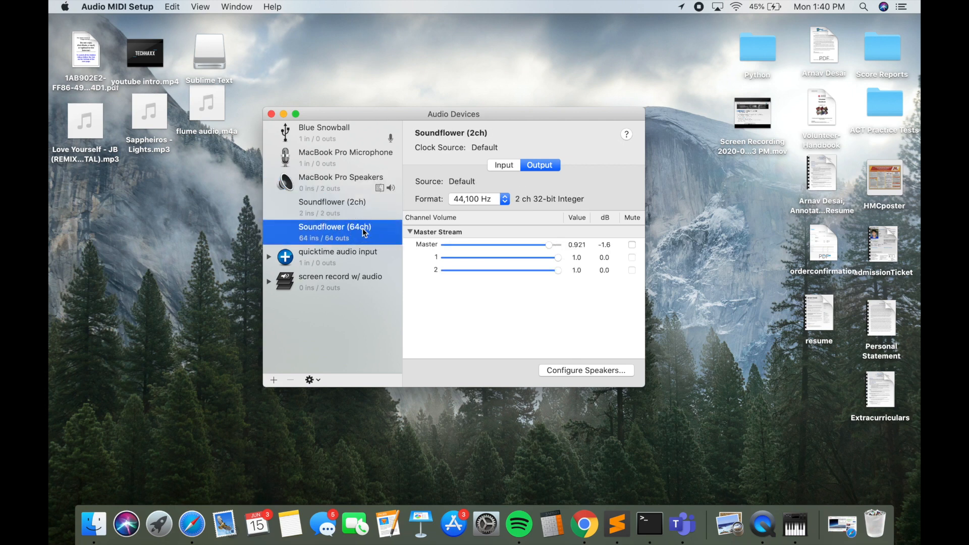
click(334, 232)
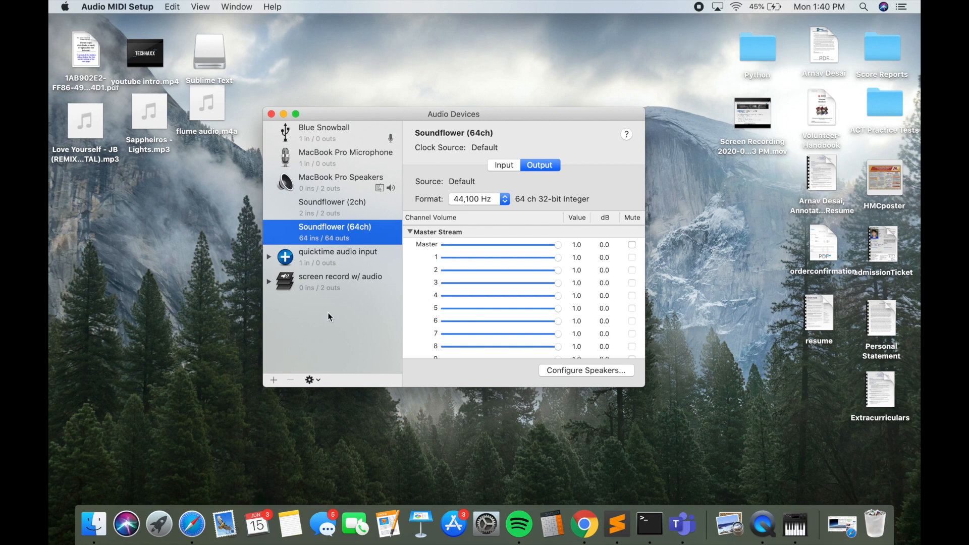
mouse_move(328, 261)
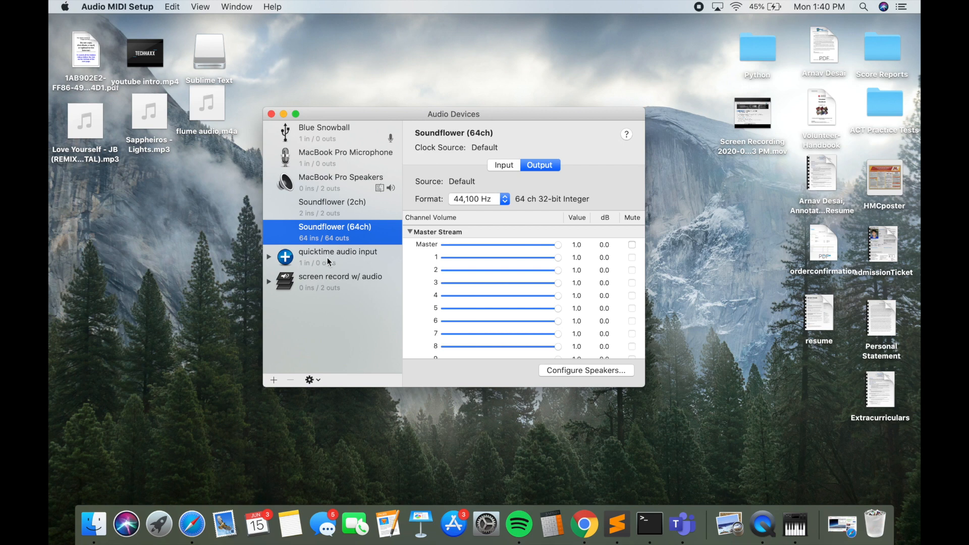
click(337, 256)
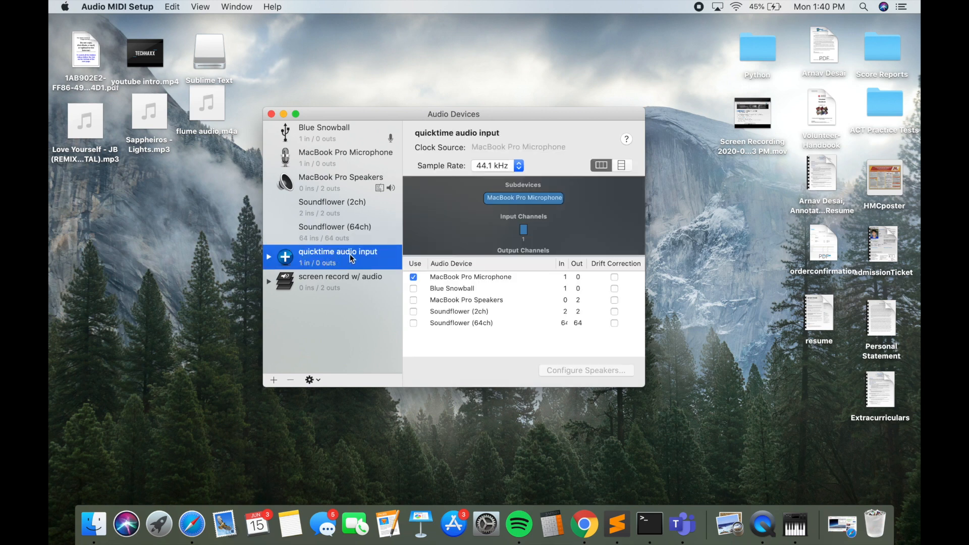
click(340, 281)
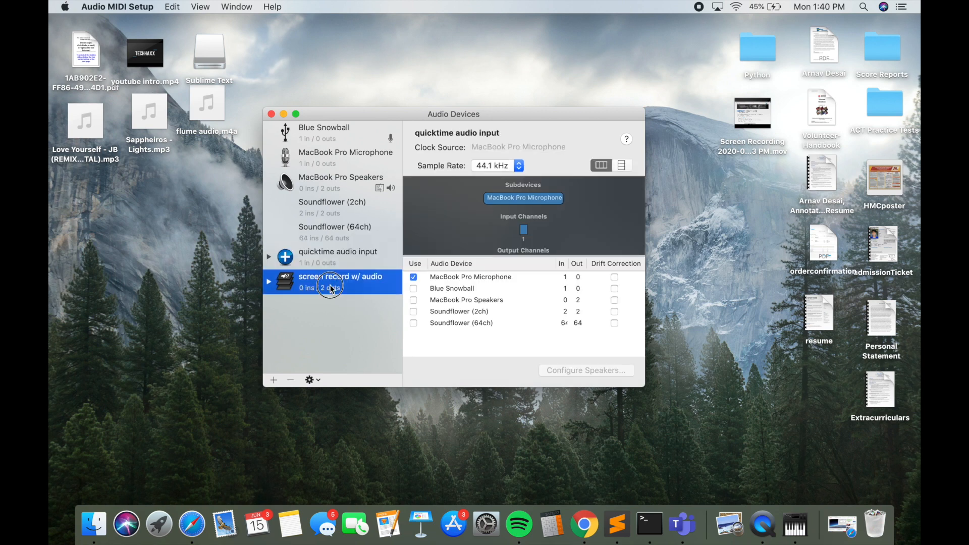
click(341, 282)
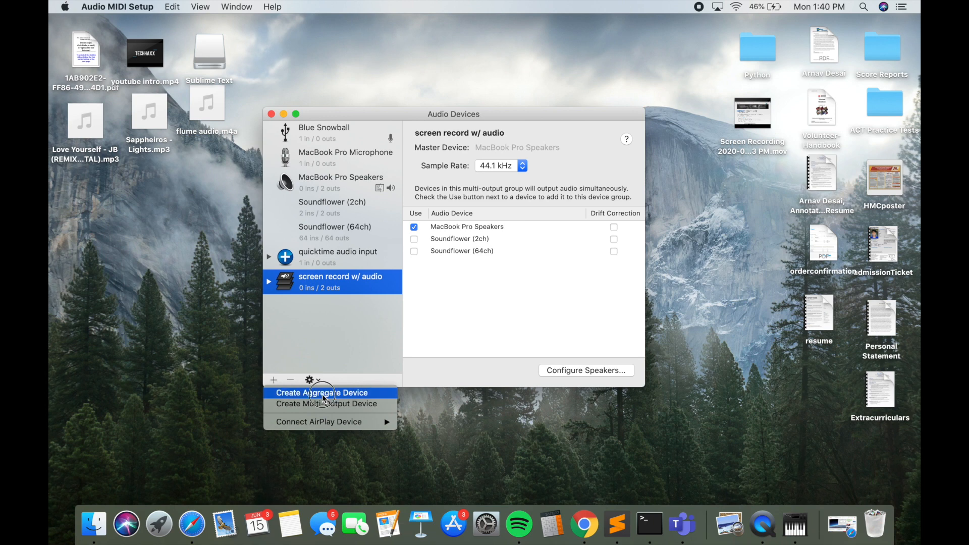
Create an aggregate device and name it 'quicktime audio input'.
click(321, 393)
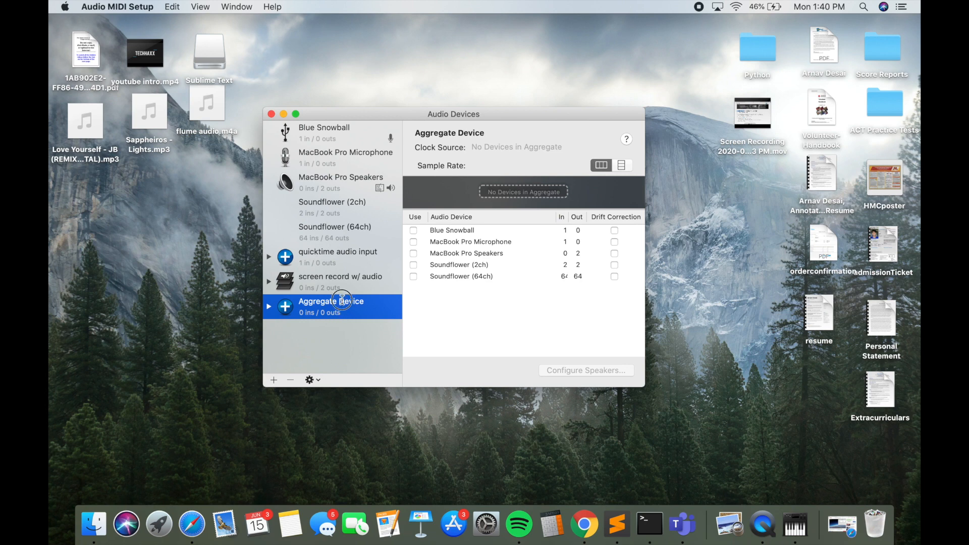
double_click(332, 301)
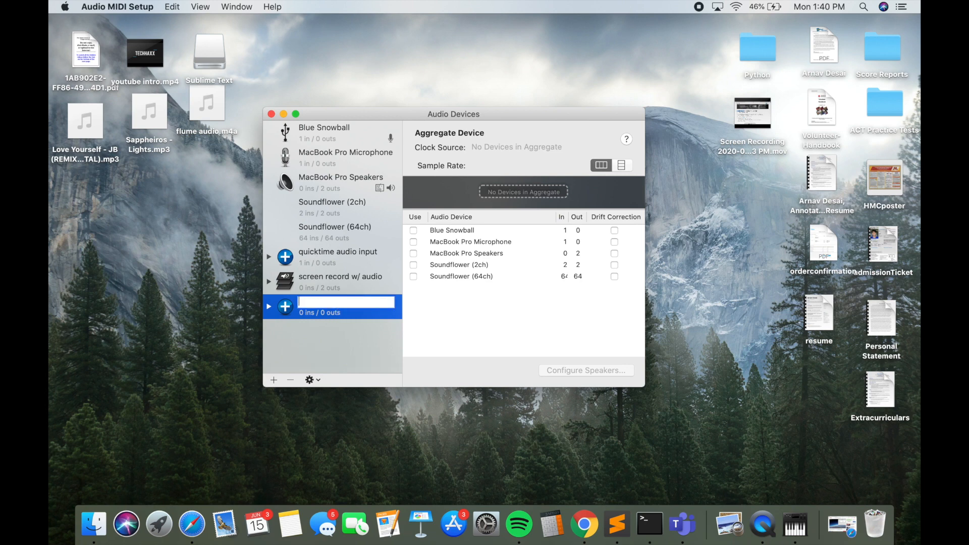
text(quicktime)
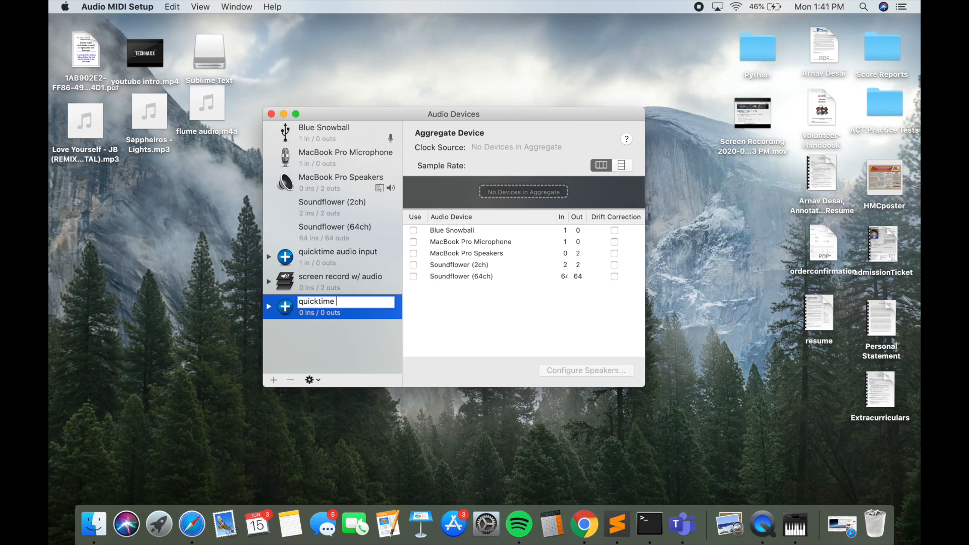
text(audio input)
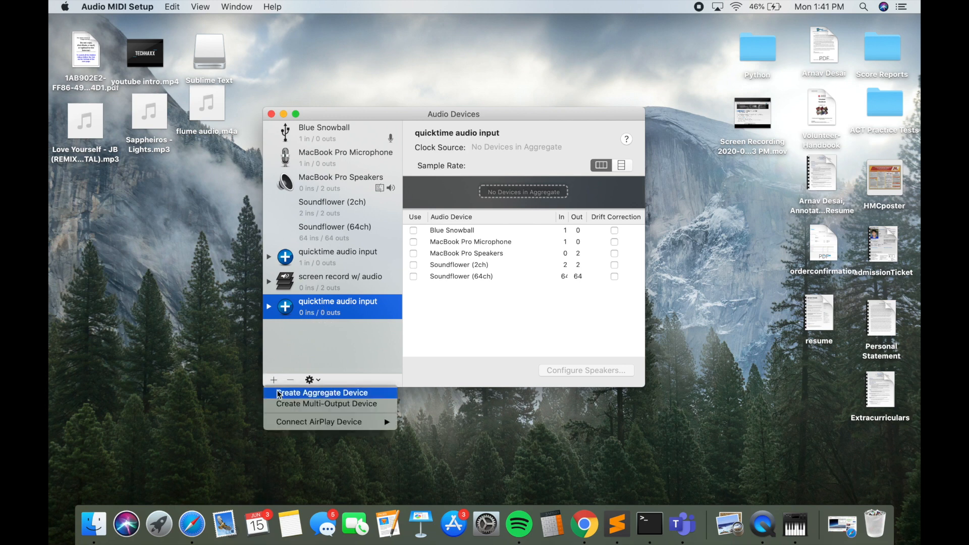
mouse_move(314, 408)
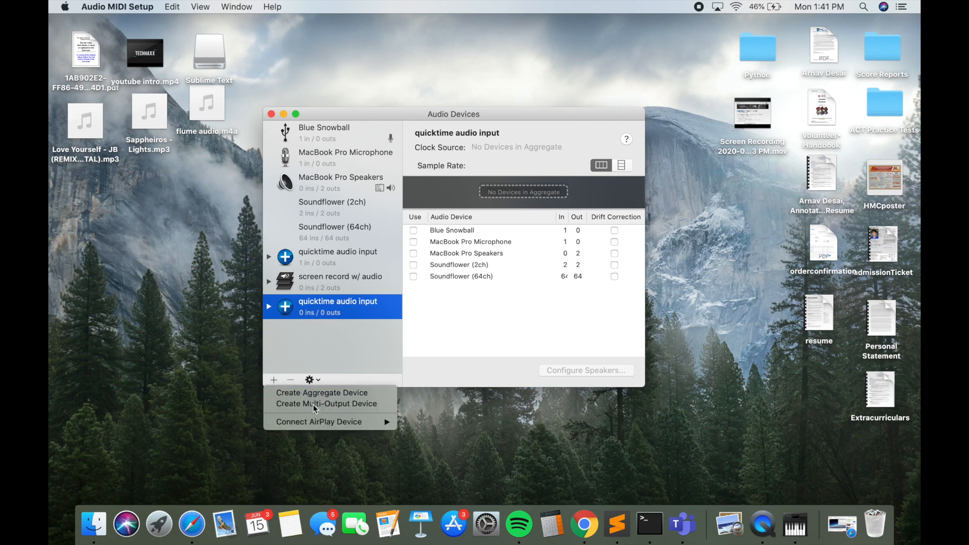
Create a multi-output device named 'screen record w/ audio' and check the new devices.
click(326, 403)
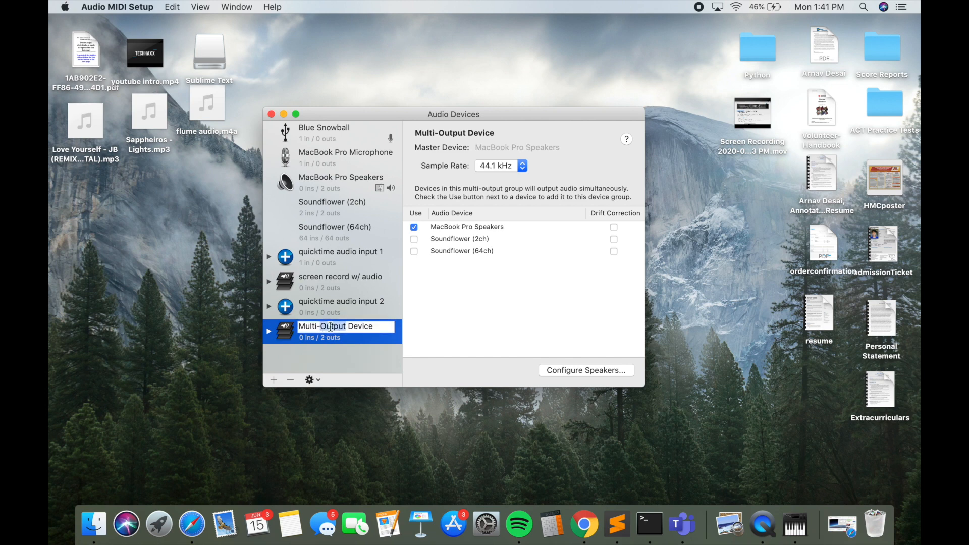
text(screen record w/ audio)
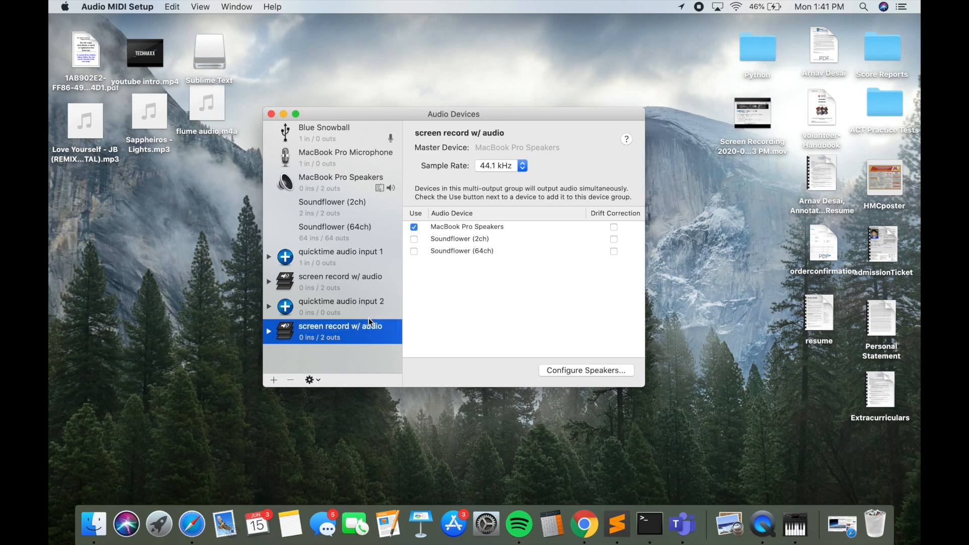
click(341, 305)
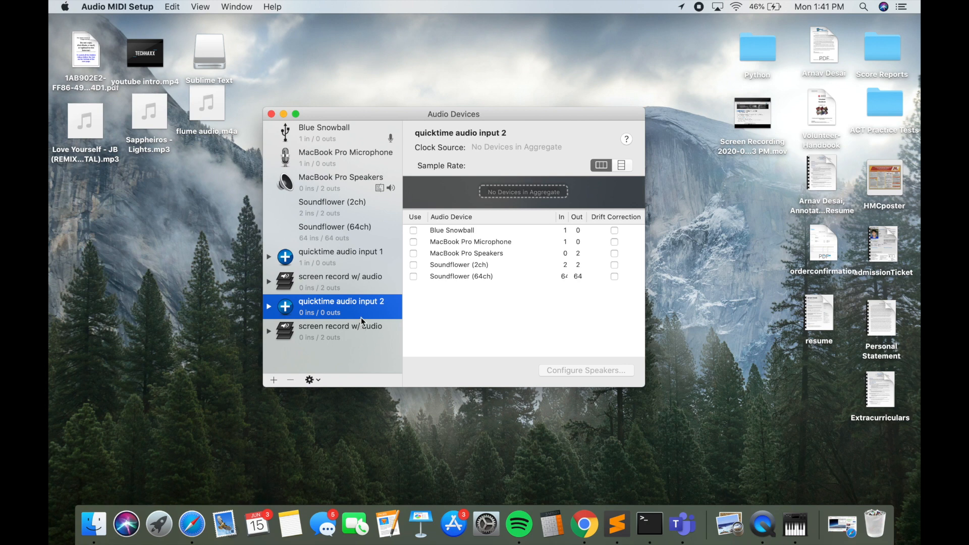
click(340, 331)
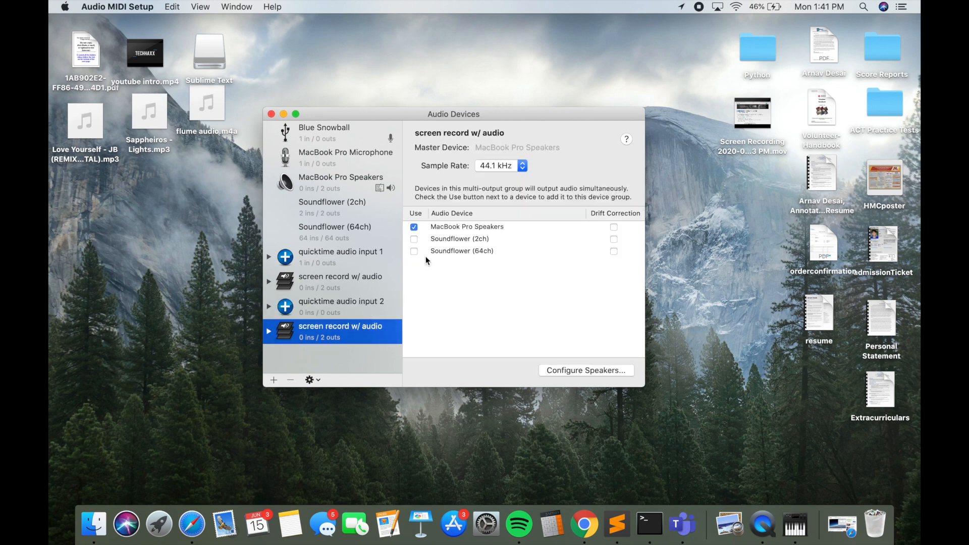
click(341, 307)
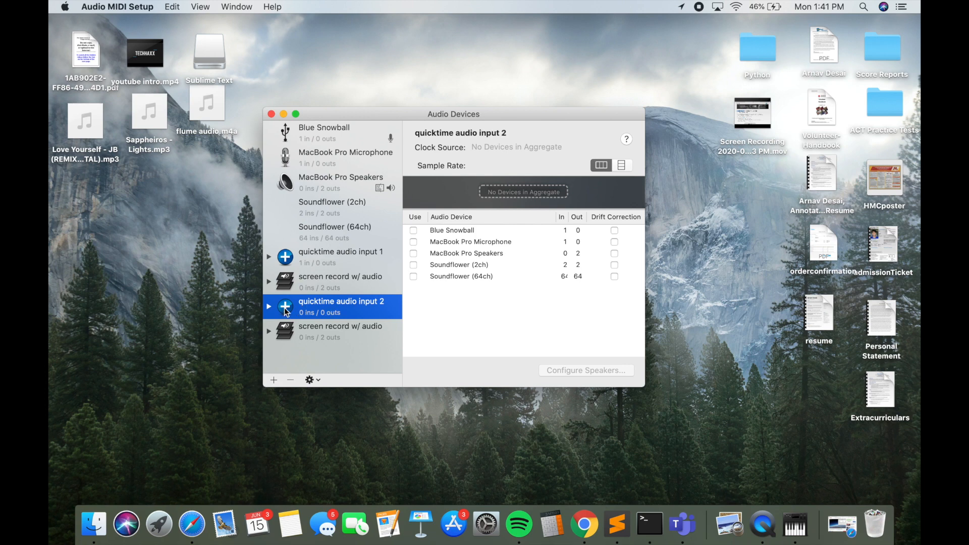
mouse_move(388, 305)
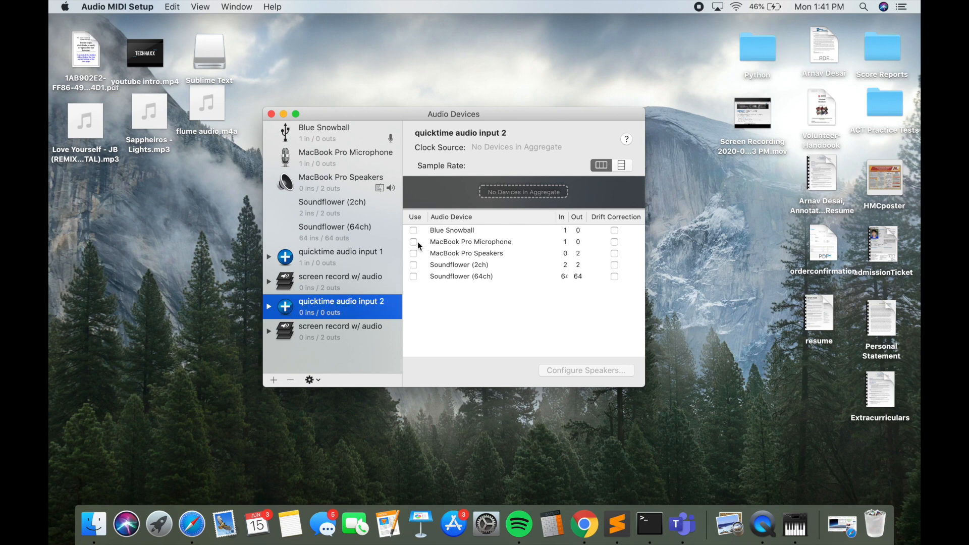
mouse_move(415, 247)
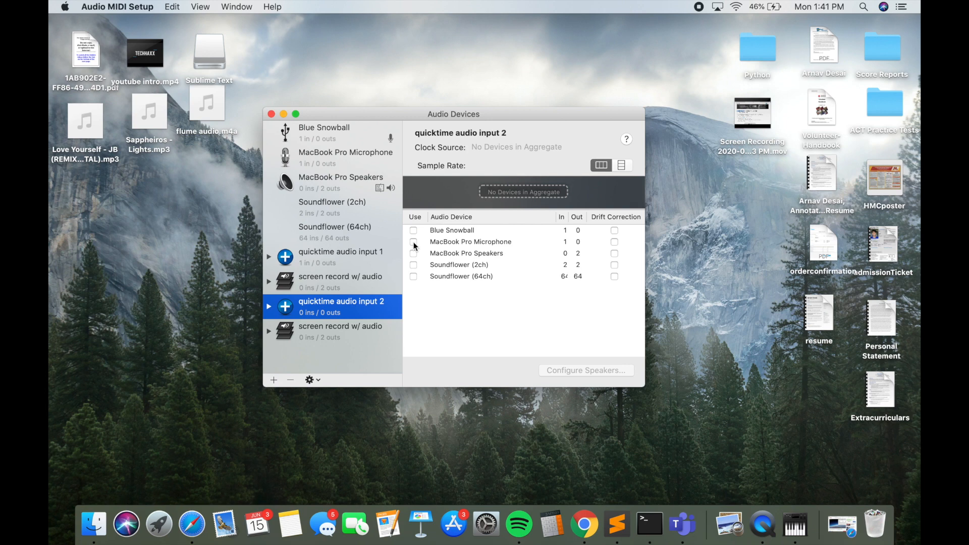
Add MacBook Pro Microphone and Soundflower (2ch) to the quicktime audio input 2 aggregate.
click(414, 242)
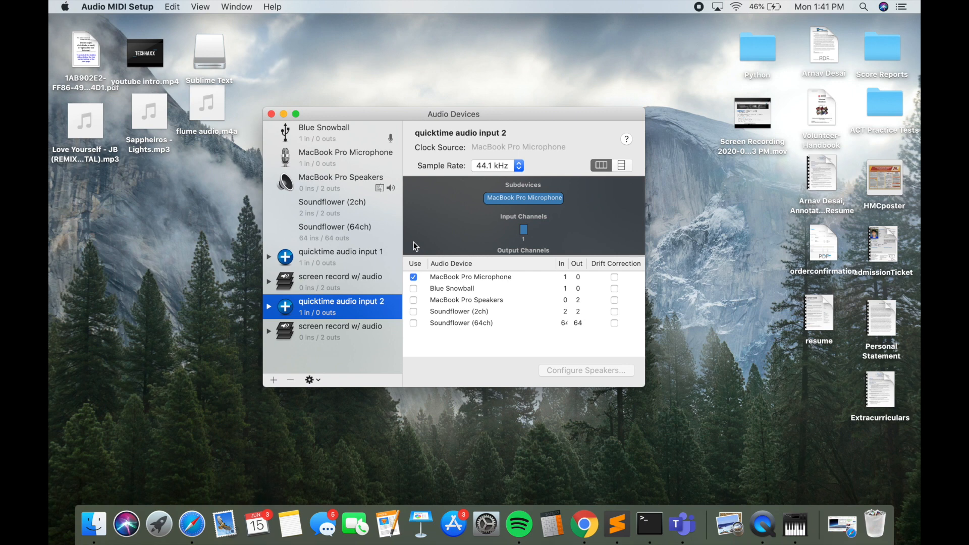
mouse_move(427, 278)
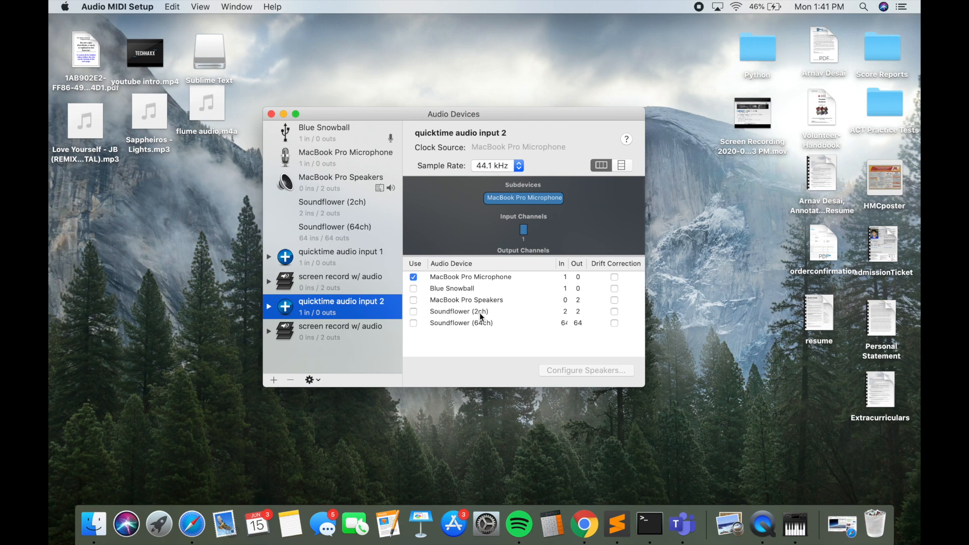
click(413, 288)
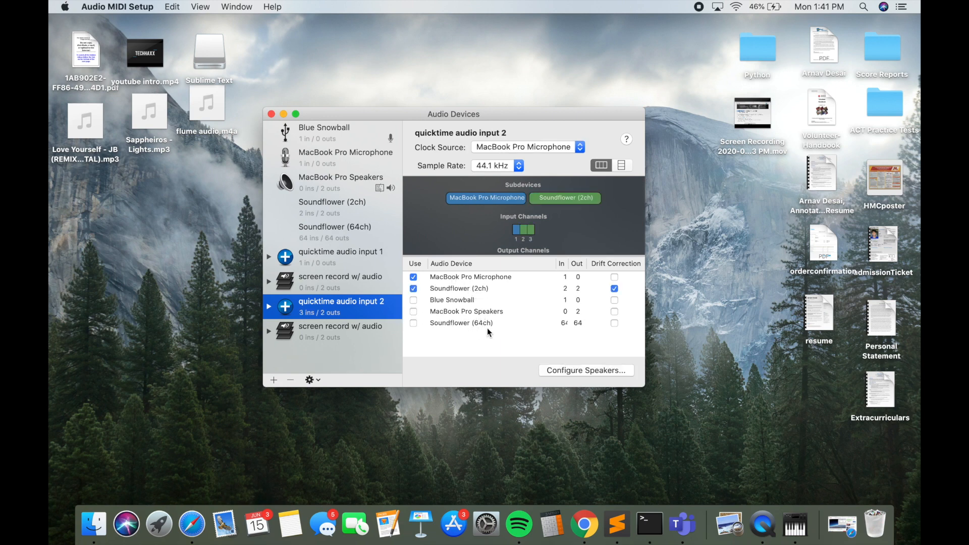
mouse_move(485, 332)
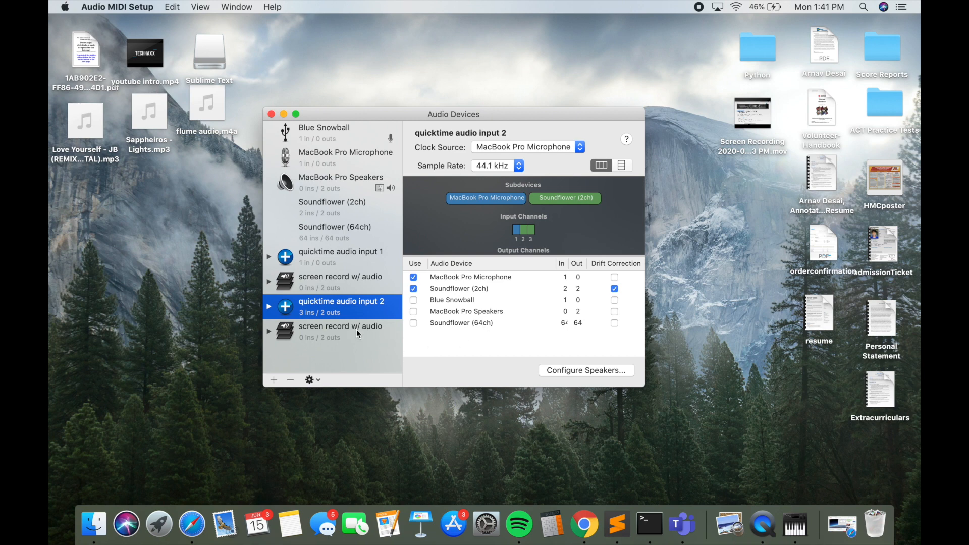
Configure screen record w/ audio and remove the duplicate aggregate and multi-output devices.
click(341, 331)
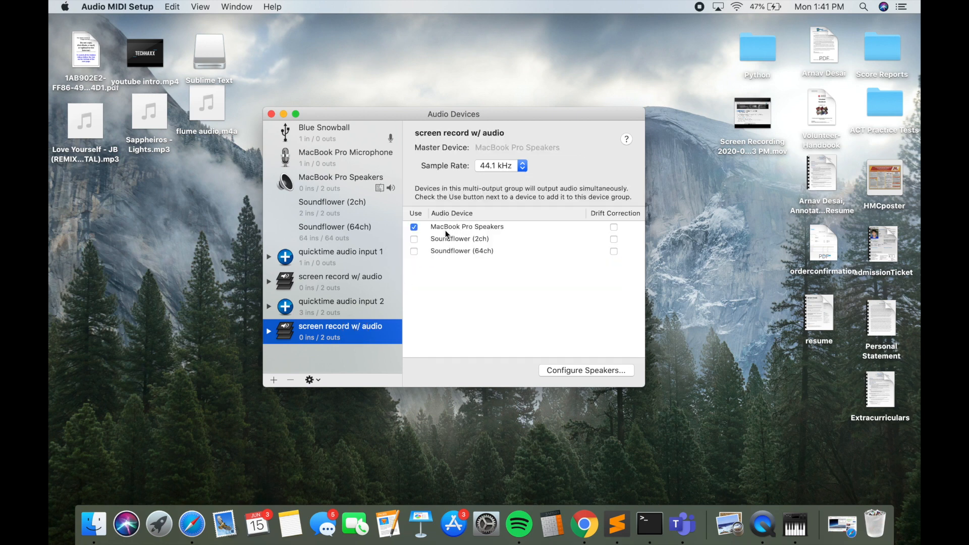
mouse_move(439, 233)
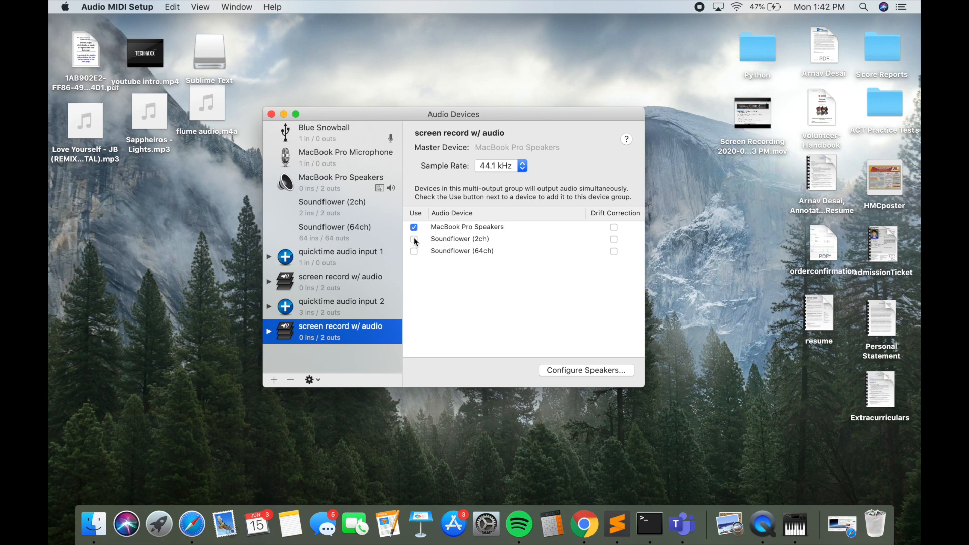
click(414, 239)
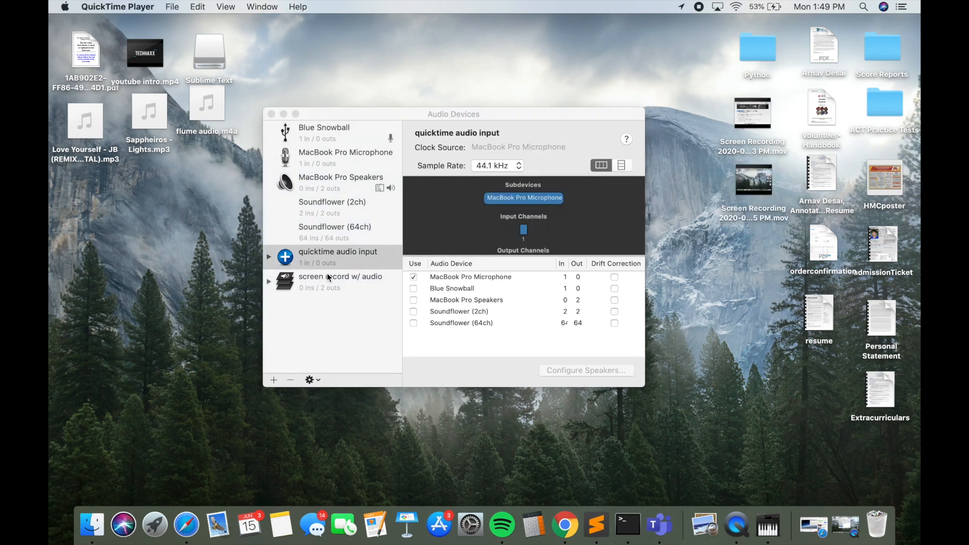
click(340, 282)
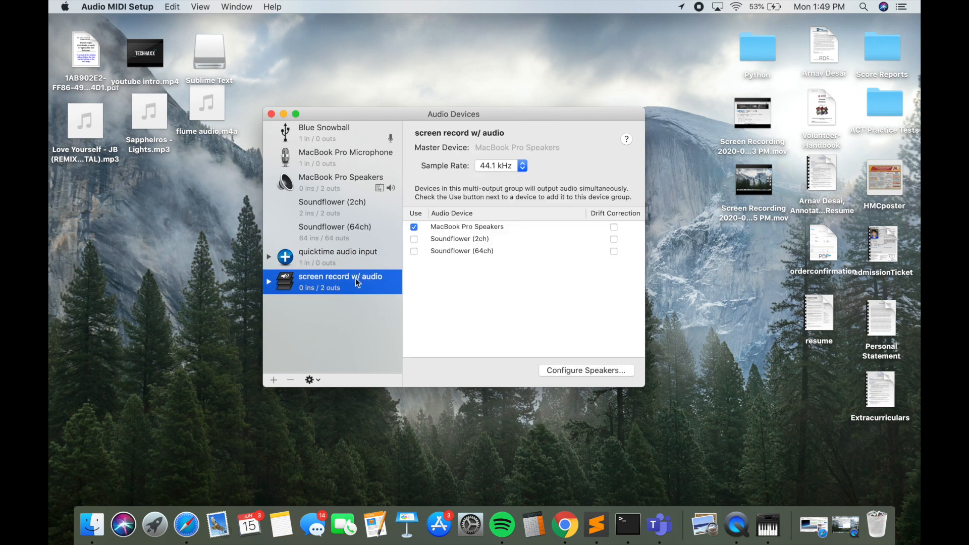
mouse_move(373, 283)
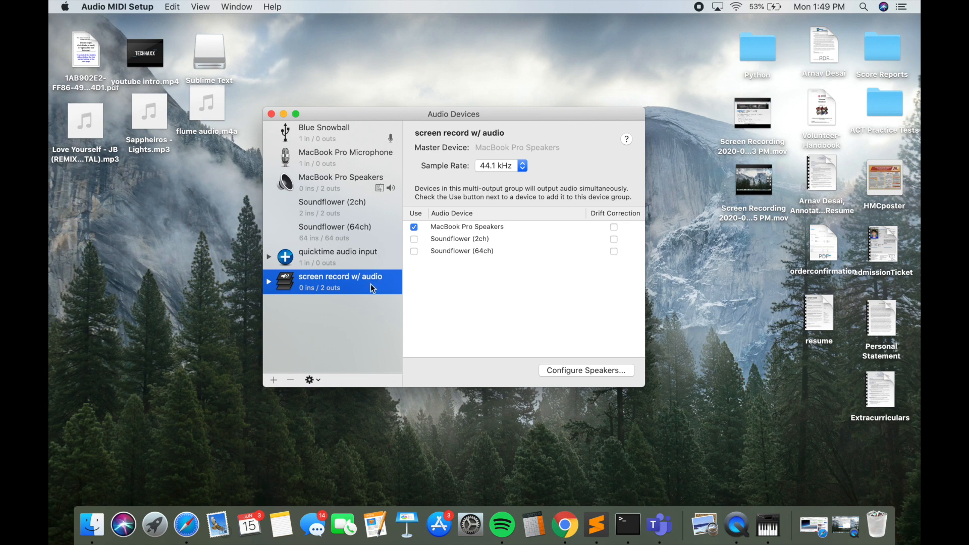
mouse_move(362, 302)
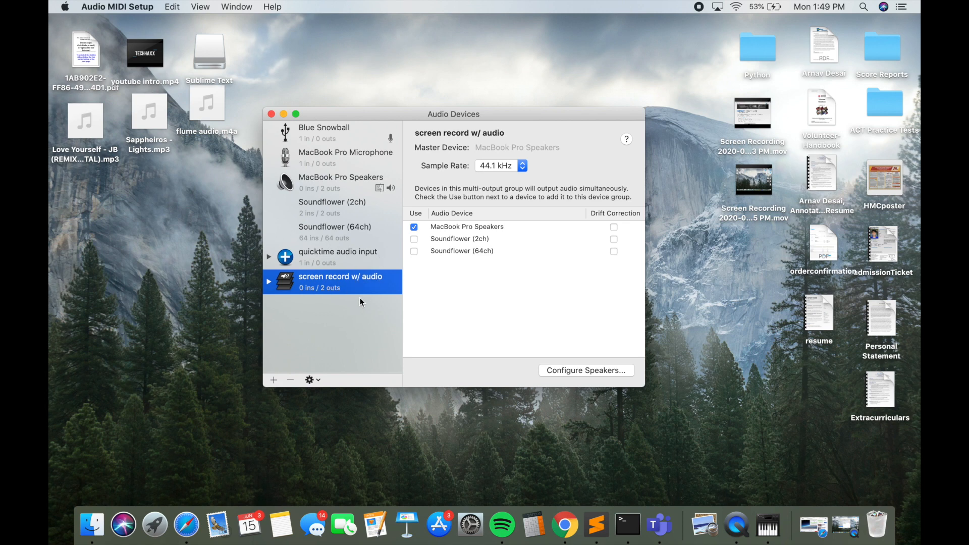
mouse_move(452, 483)
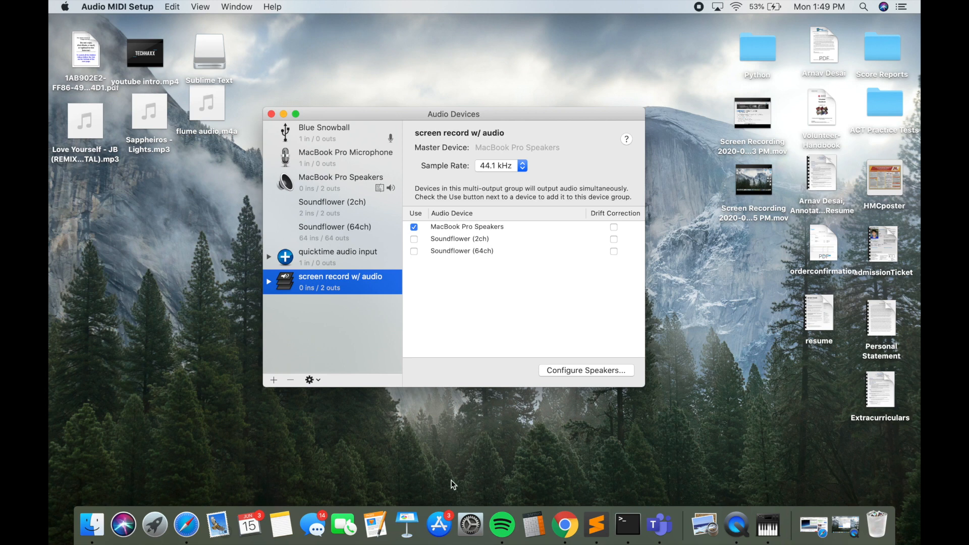
Go to the Sound pane of System Preferences.
click(470, 526)
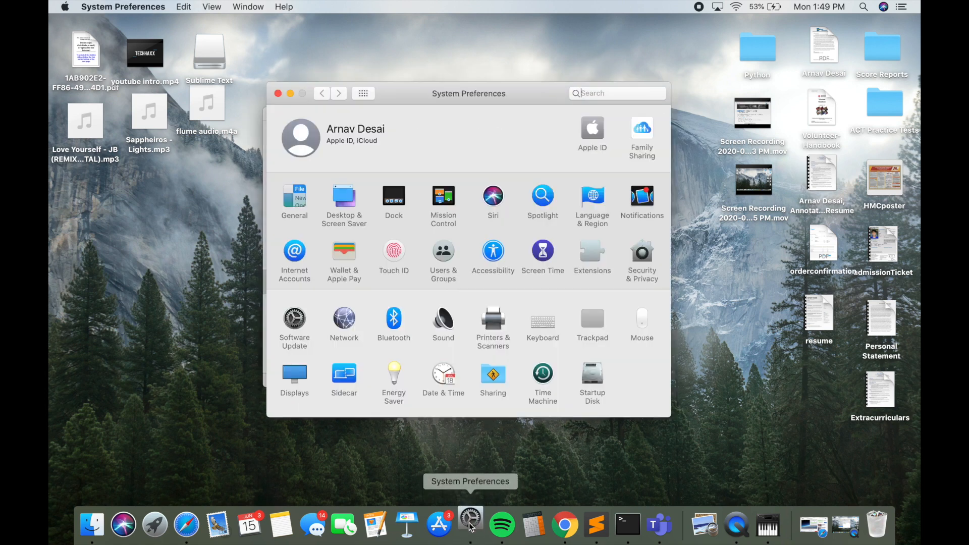
click(617, 93)
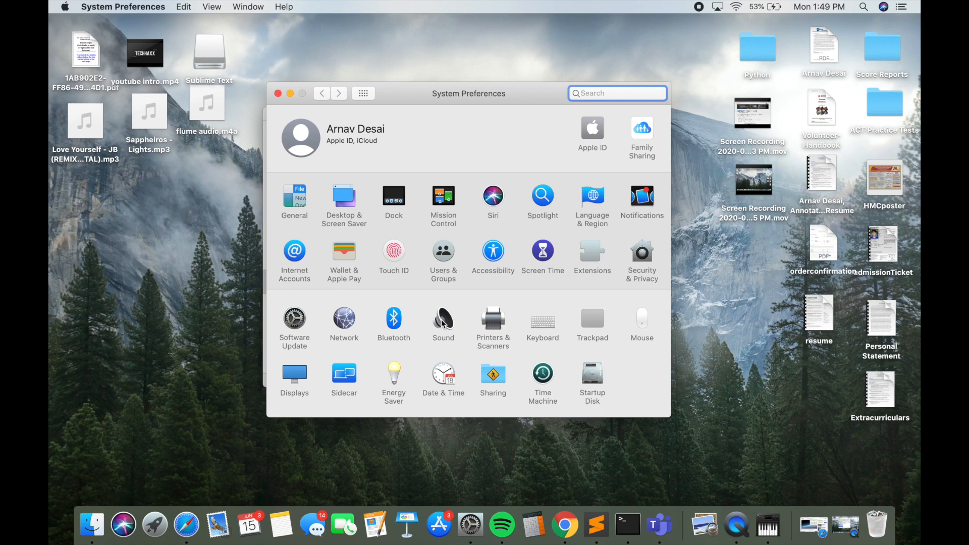
click(443, 320)
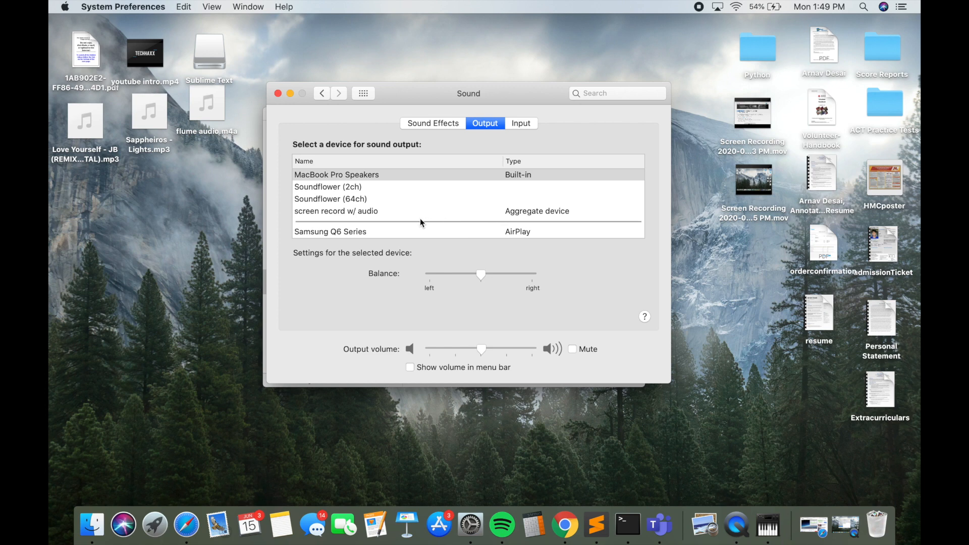
mouse_move(504, 212)
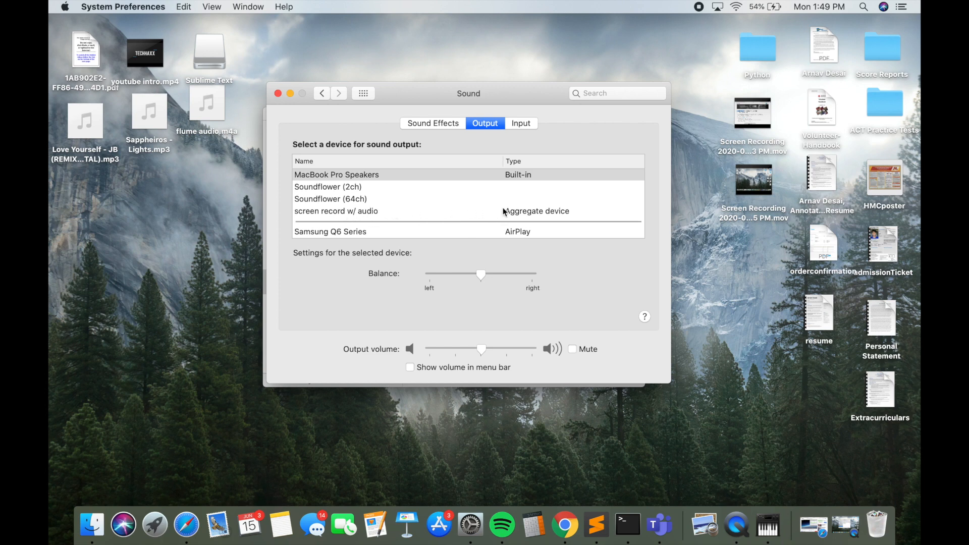
Set the sound output device to screen record w/ audio.
click(336, 211)
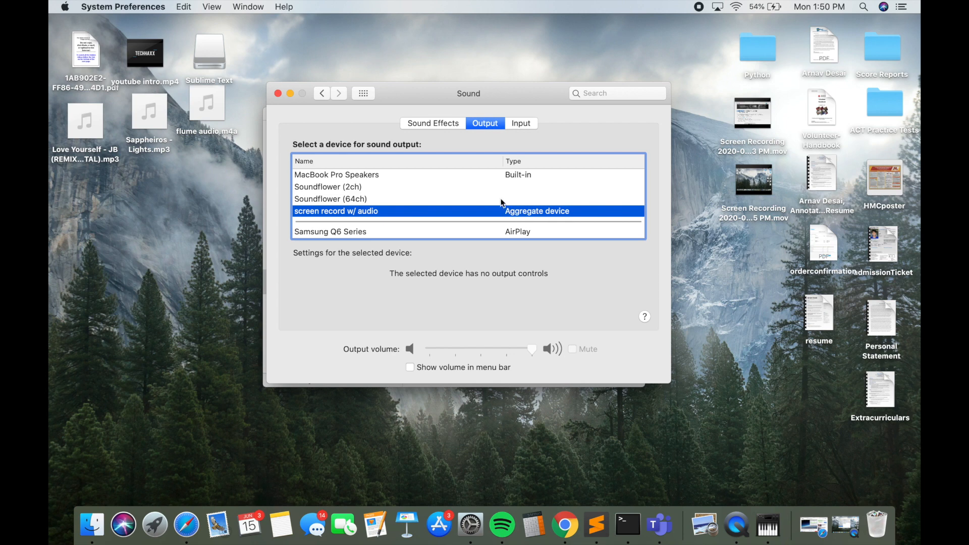
click(336, 175)
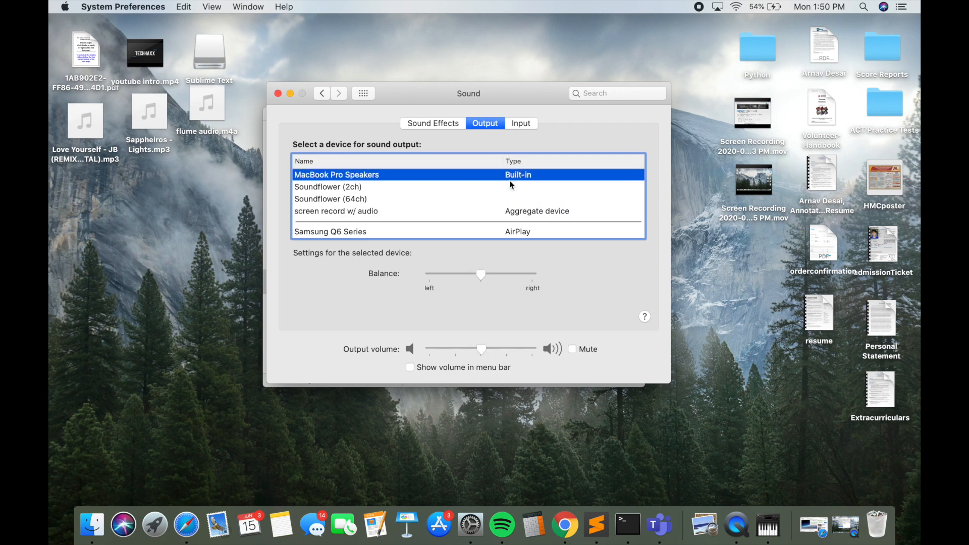
click(336, 211)
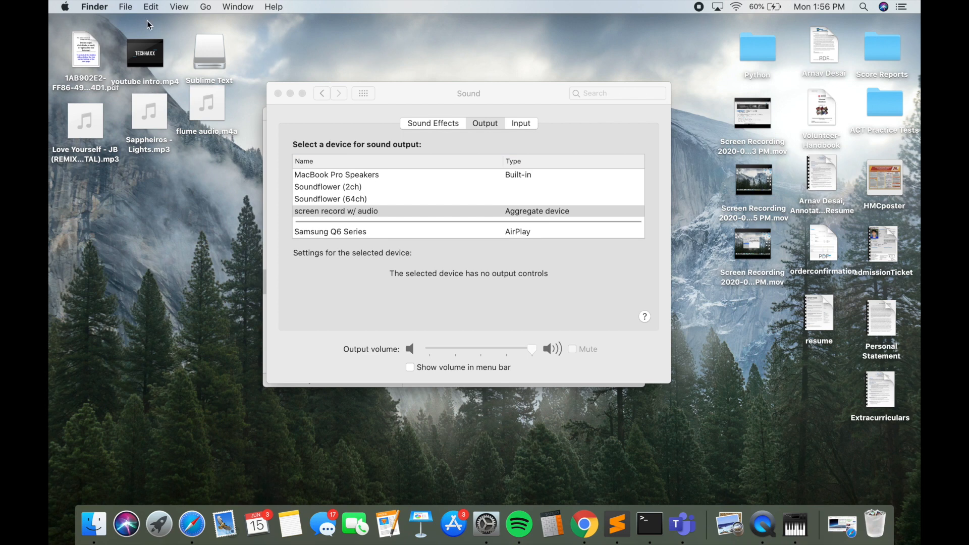
mouse_move(617, 527)
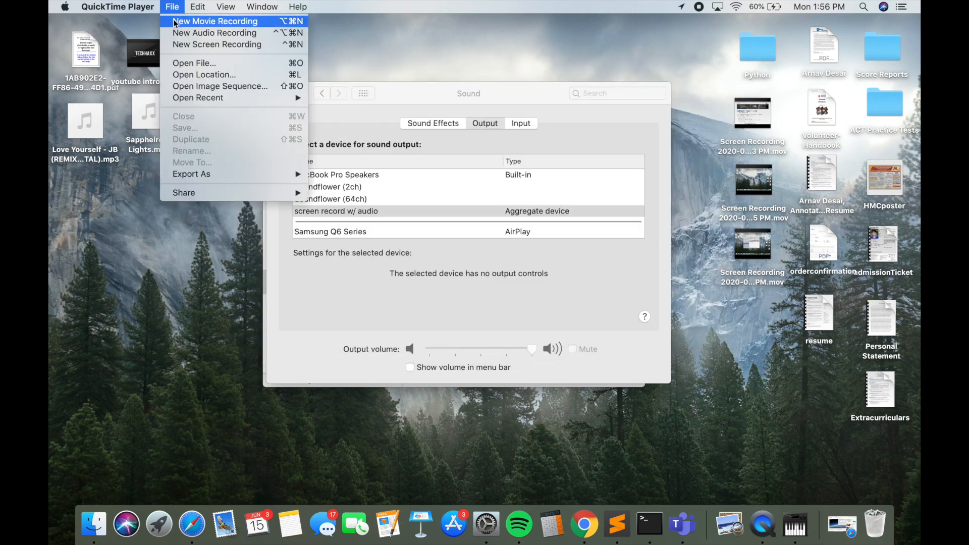
mouse_move(217, 43)
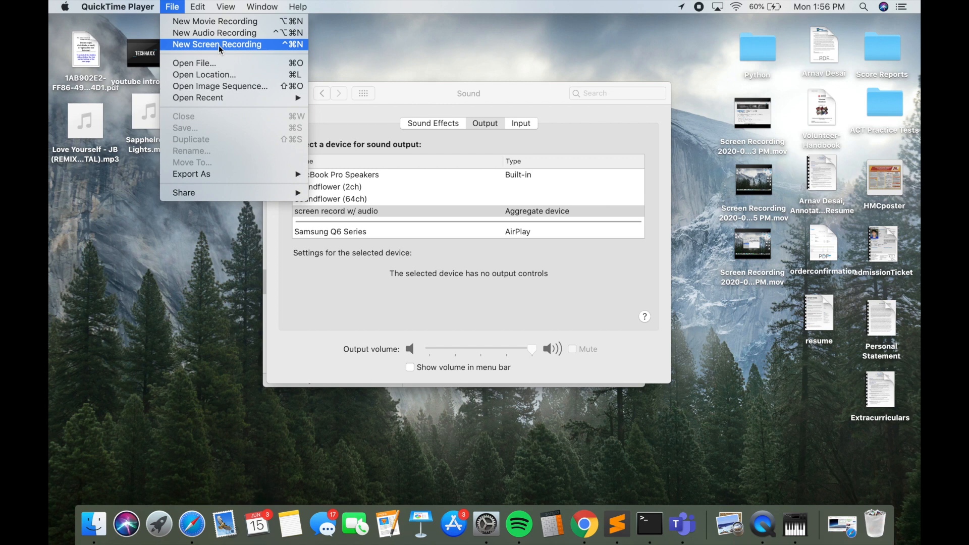
mouse_move(214, 33)
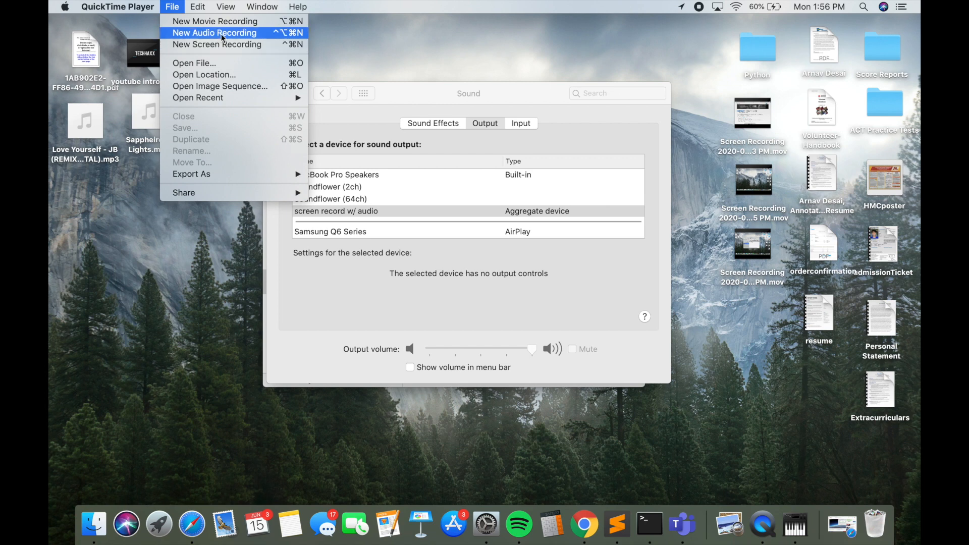
Start a new audio recording via File > New Audio Recording.
click(214, 32)
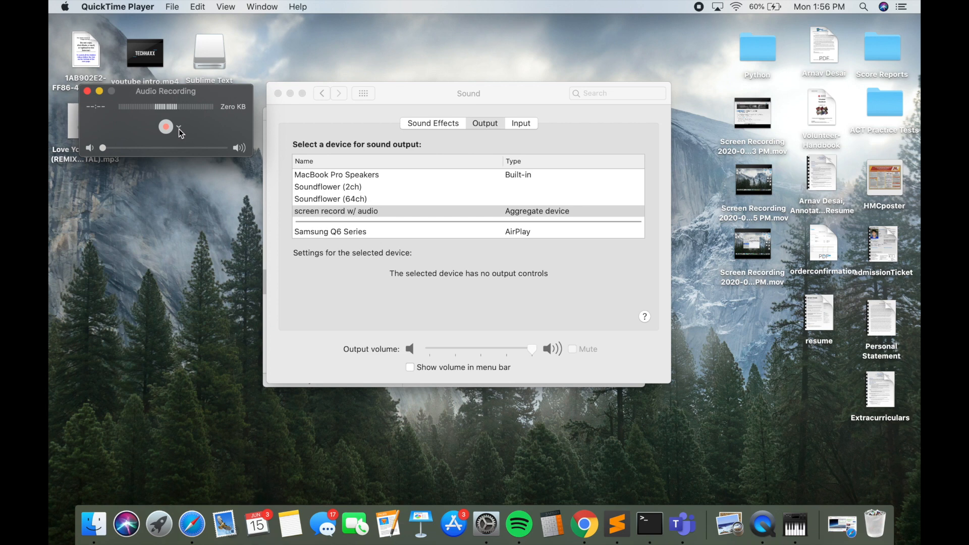
Set the QuickTime audio recording microphone to the quicktime audio input device.
click(178, 127)
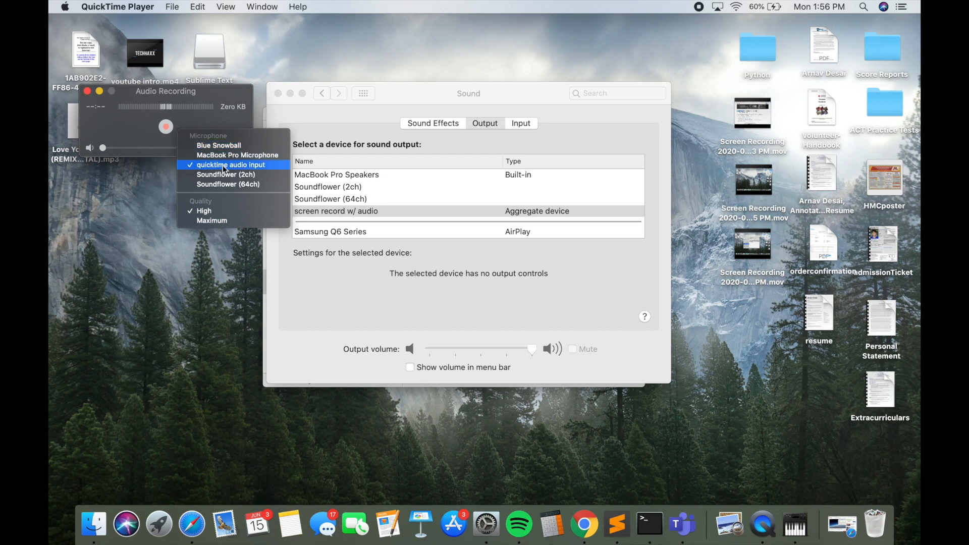
mouse_move(262, 170)
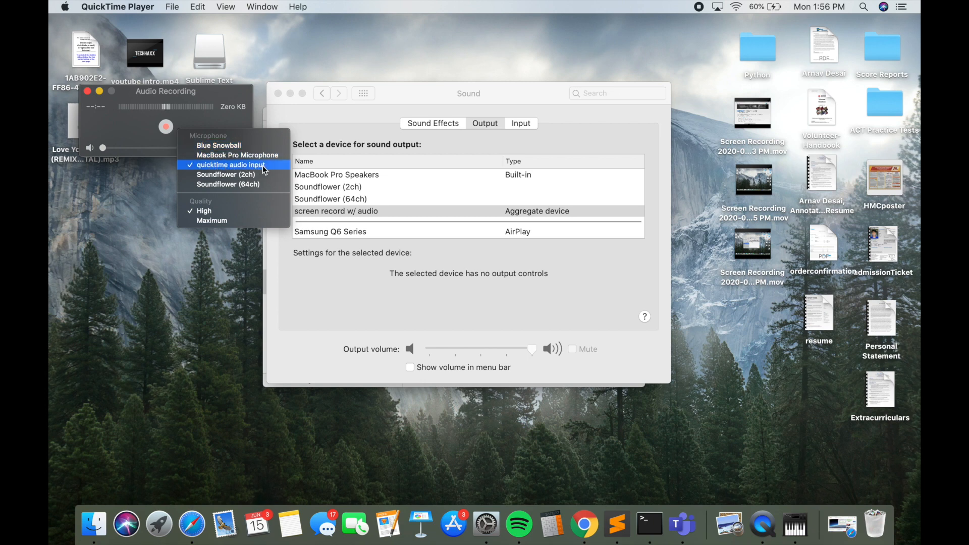
mouse_move(228, 148)
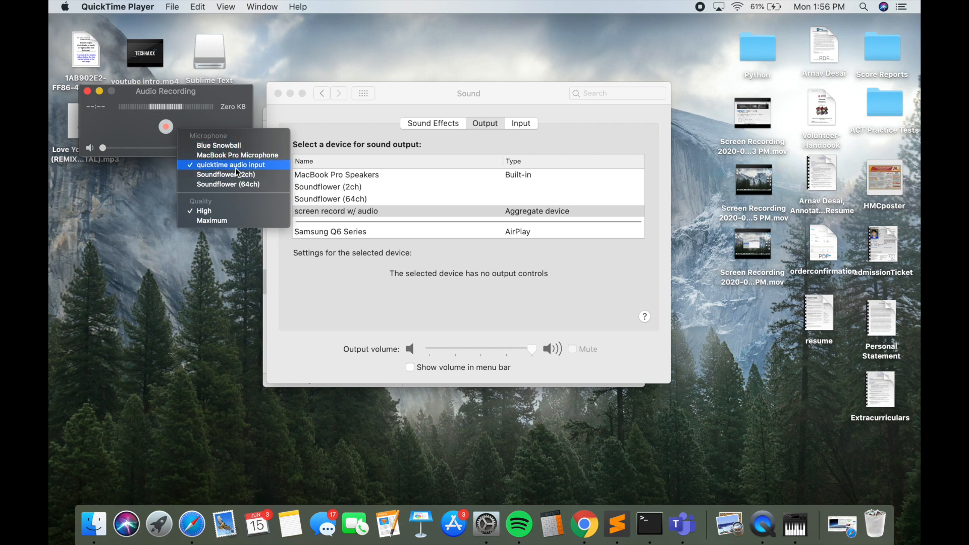
click(231, 165)
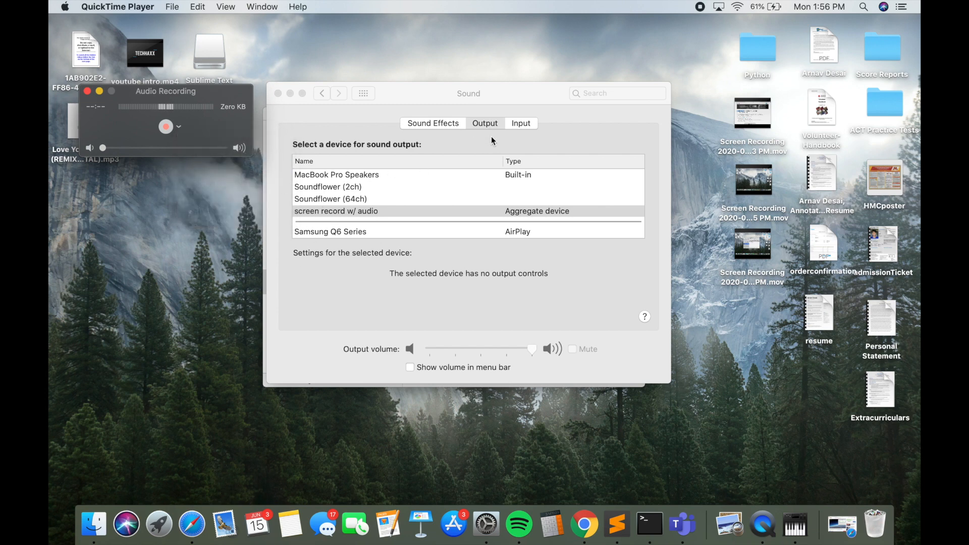
click(335, 211)
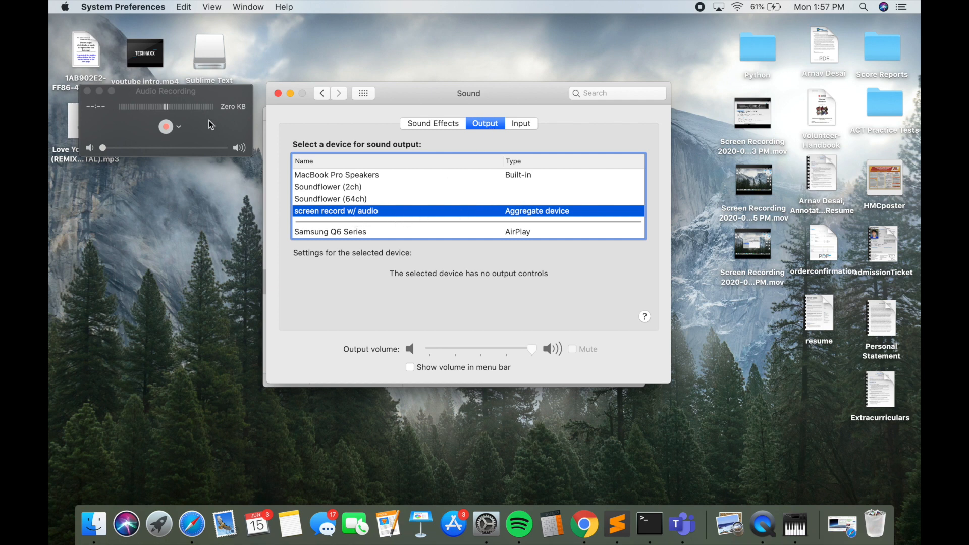
click(179, 126)
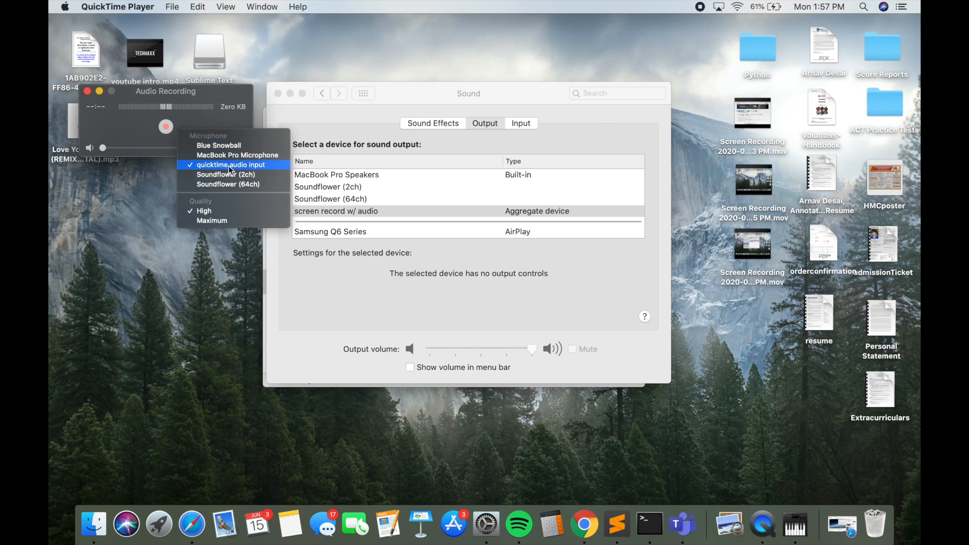
click(230, 165)
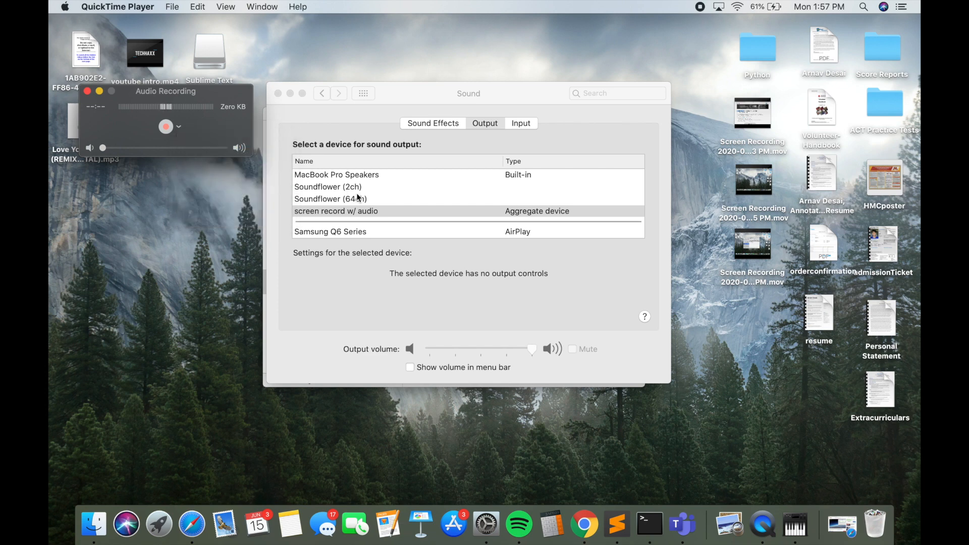